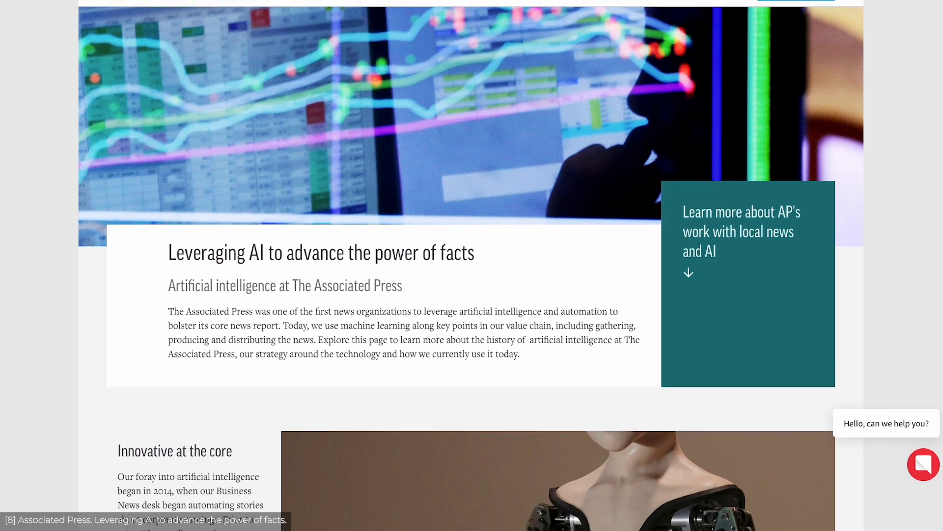
scroll("down", 3)
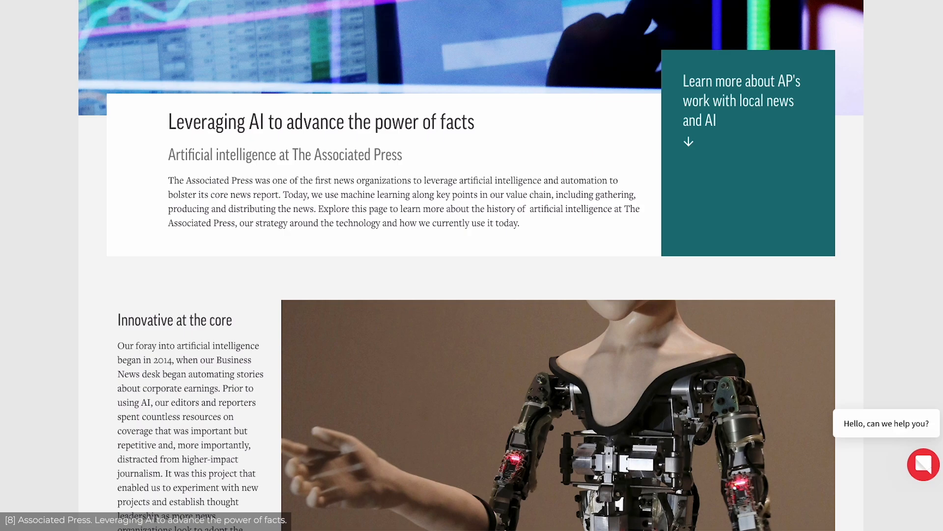
scroll("down", 3)
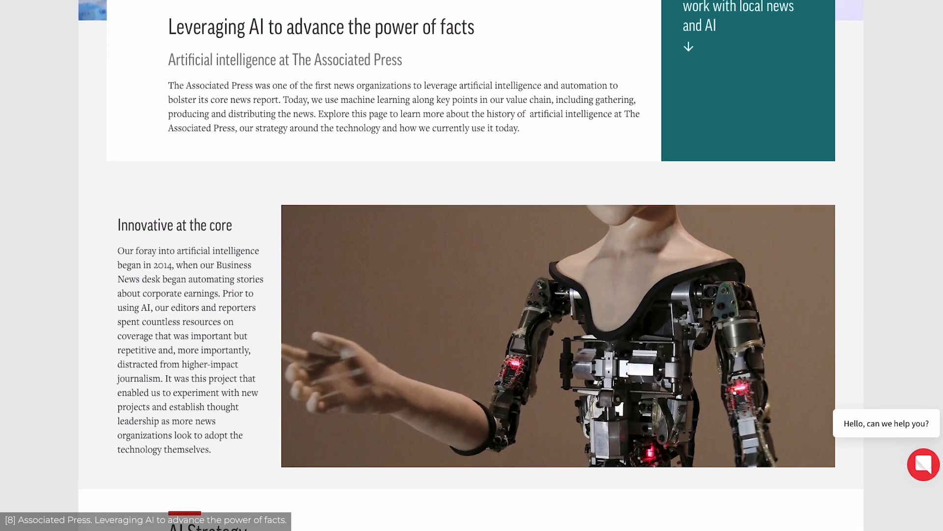
scroll("down", 3)
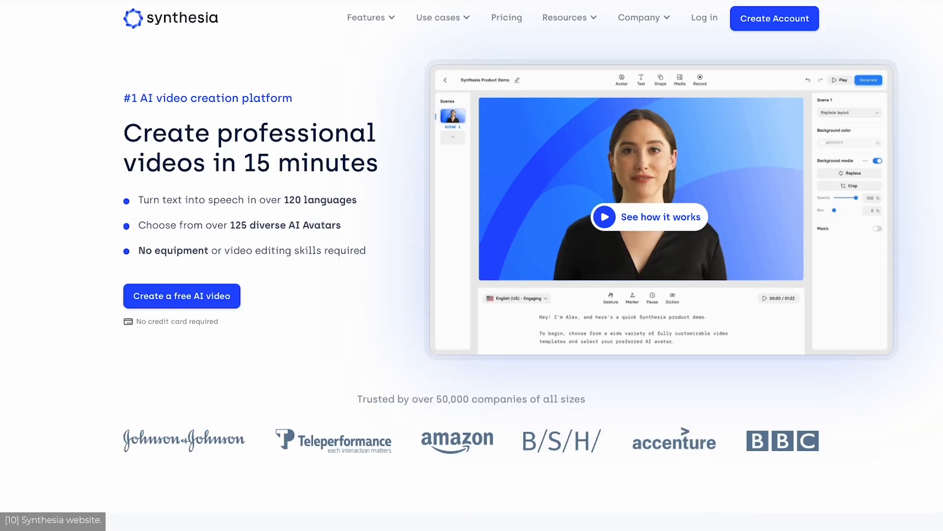
scroll("down", 3)
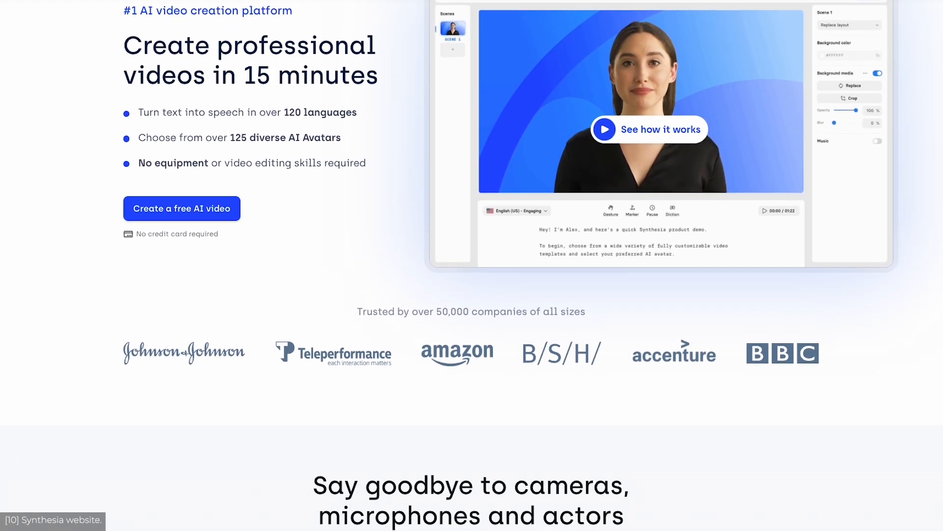
scroll("down", 3)
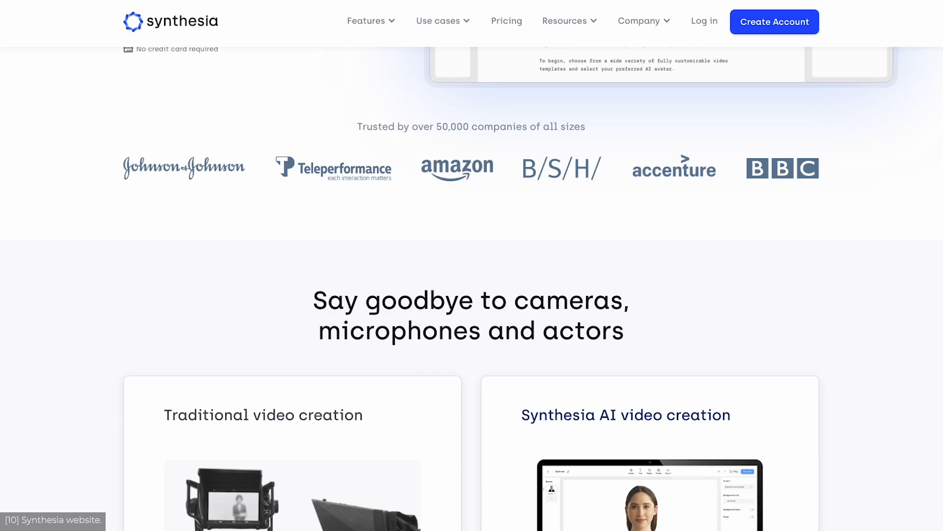
scroll("down", 3)
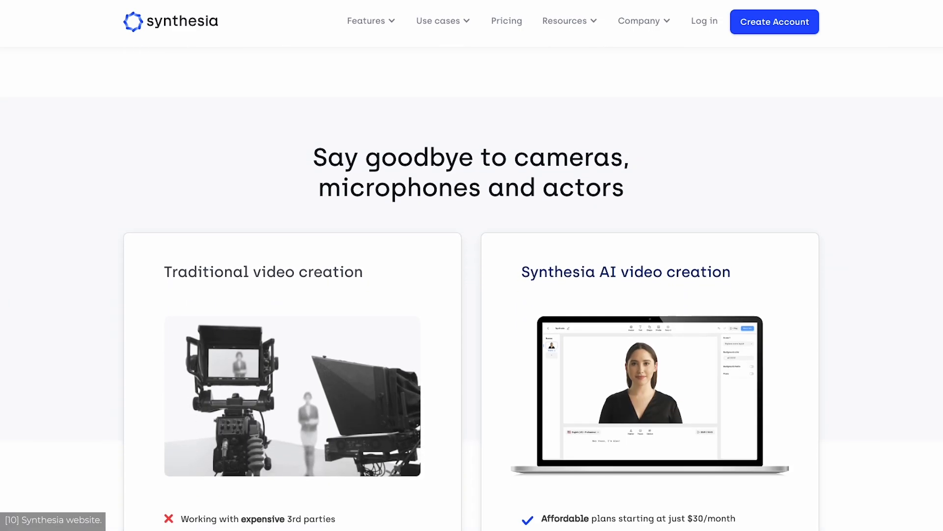
scroll("down", 3)
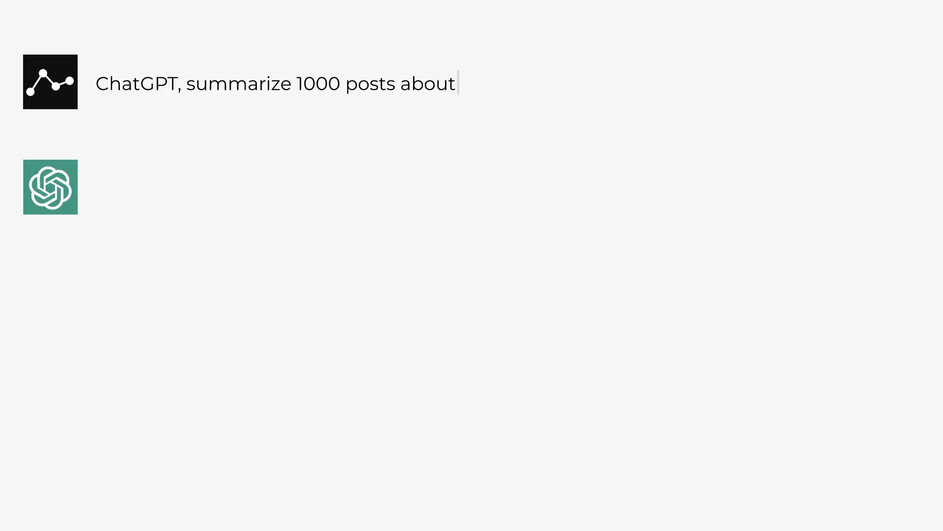
type("ChatGPT has received mixed reactions from Reddit users.")
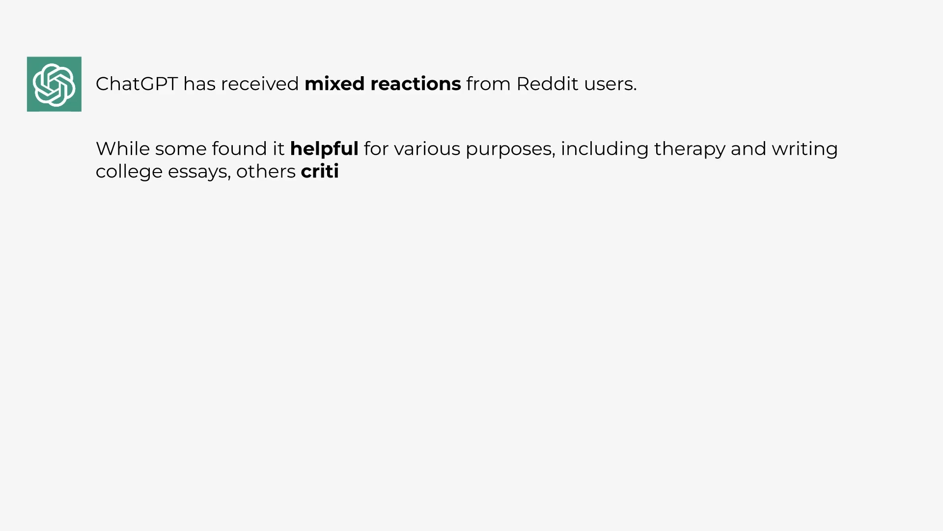
type("cized its accuracy and potential for misuse.")
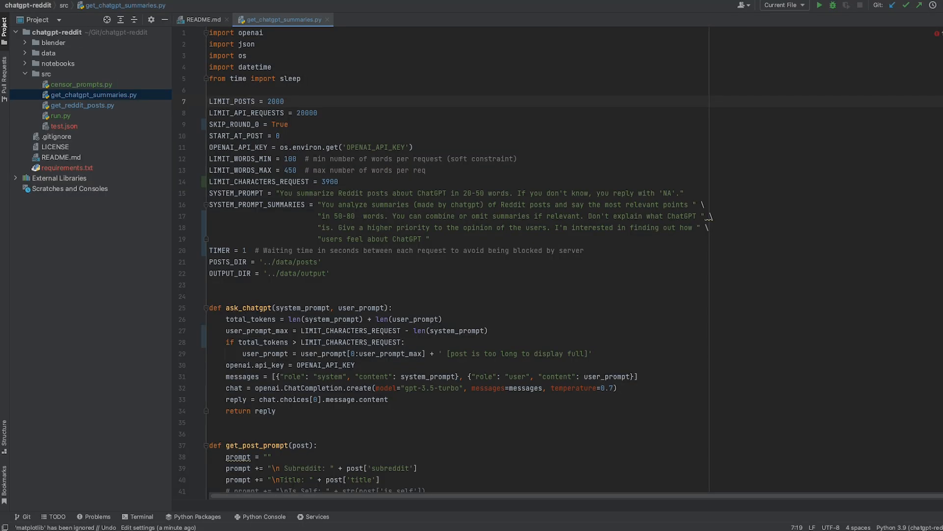
scroll("down", 3)
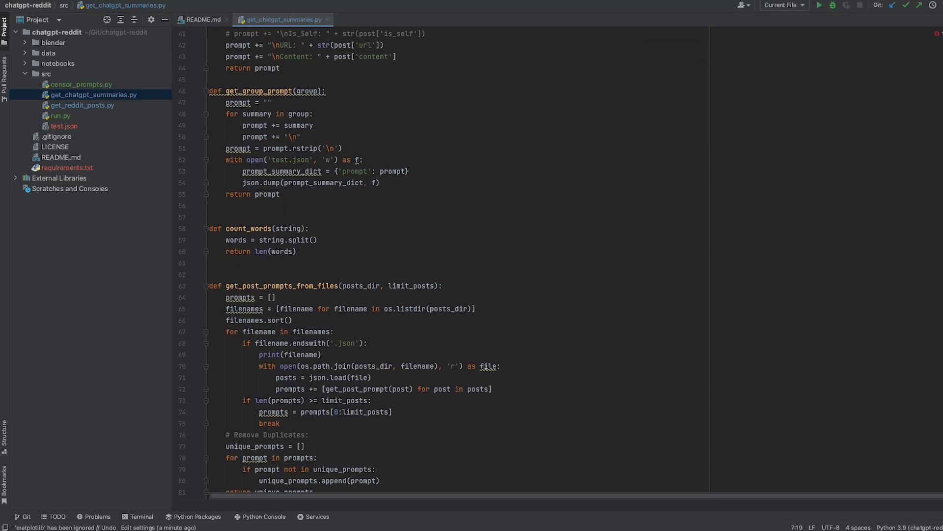